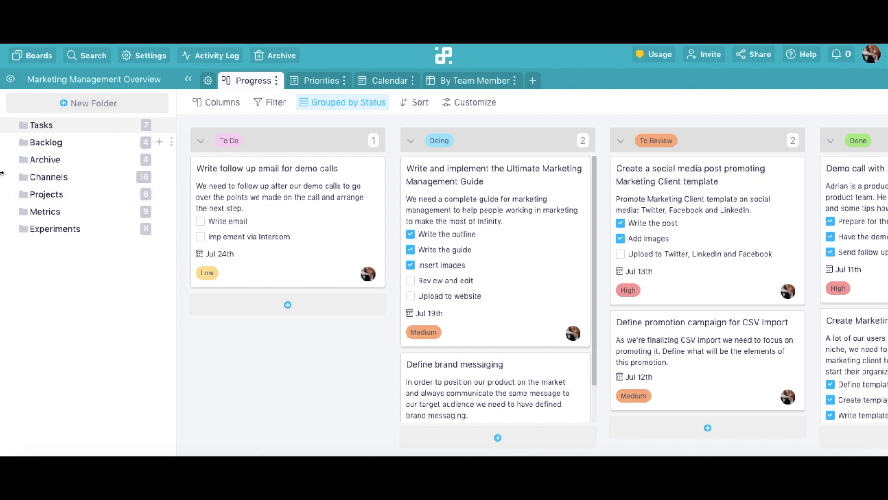
pyautogui.moveTo(62, 229)
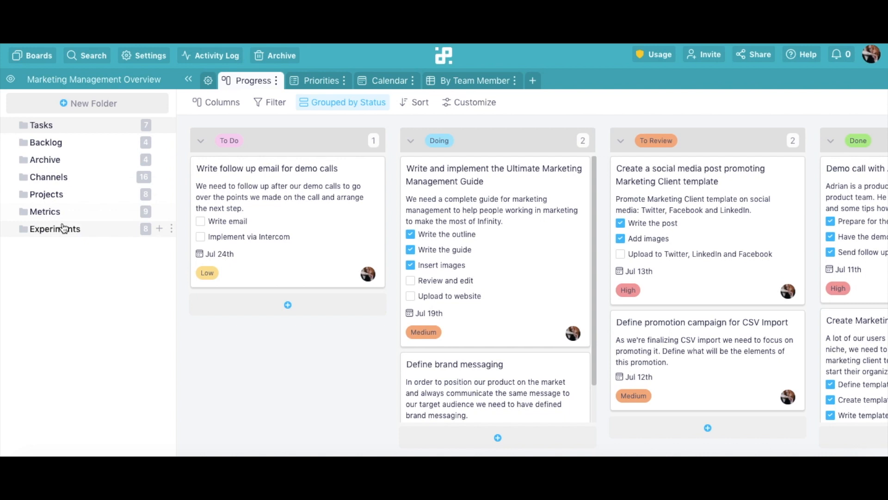
# - Browse the Archive and Projects folders, then return to the Tasks folder
pyautogui.click(44, 160)
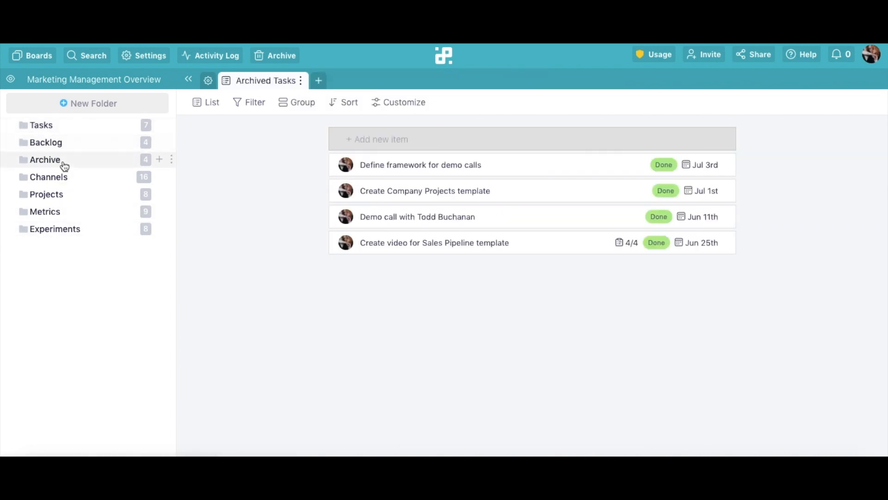
pyautogui.click(45, 194)
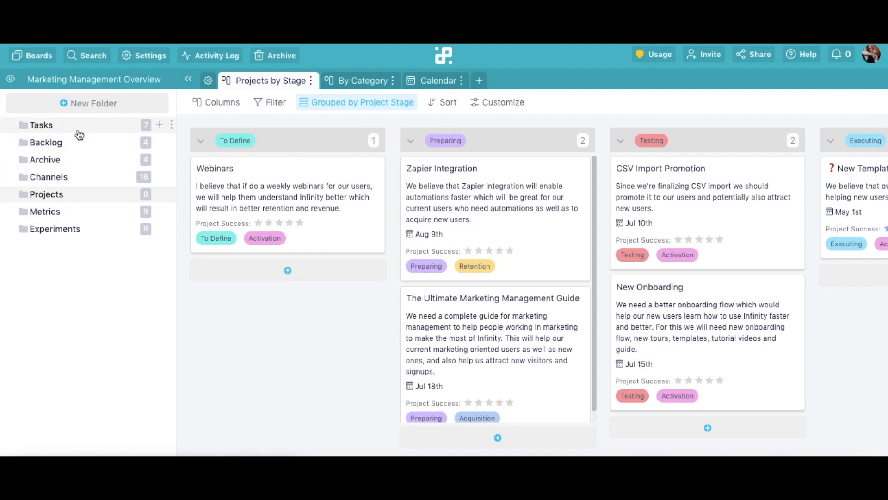
pyautogui.click(253, 80)
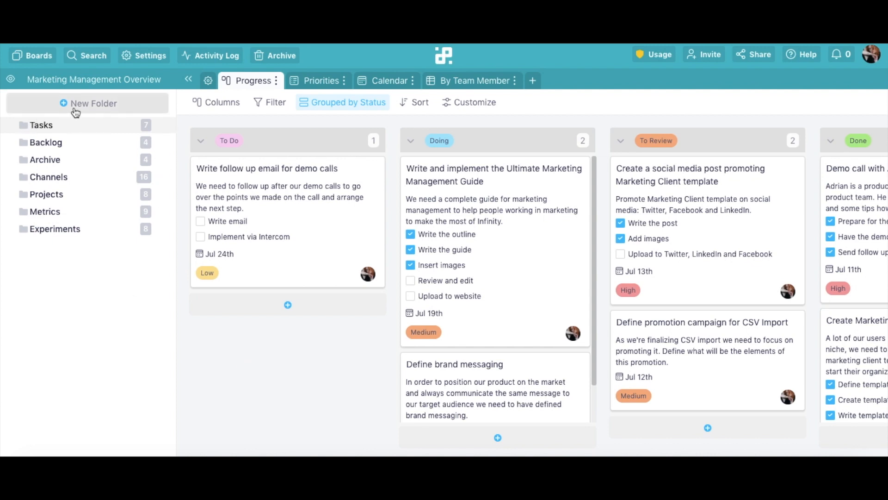
pyautogui.moveTo(88, 107)
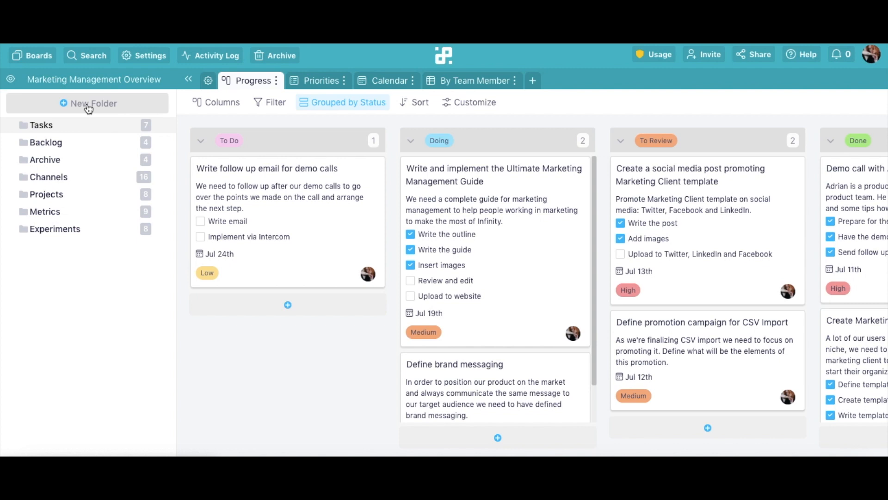
# - Create a new top-level folder named Clients and give it a Table view
pyautogui.click(93, 103)
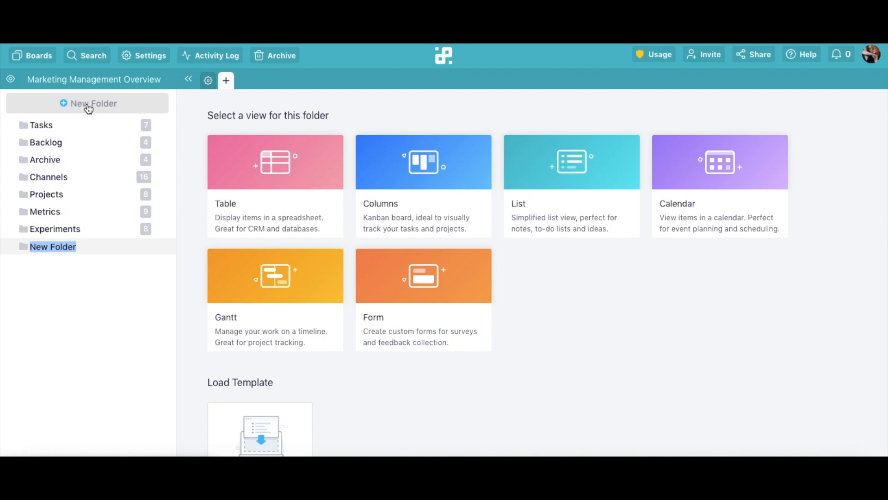
pyautogui.write('Clients')
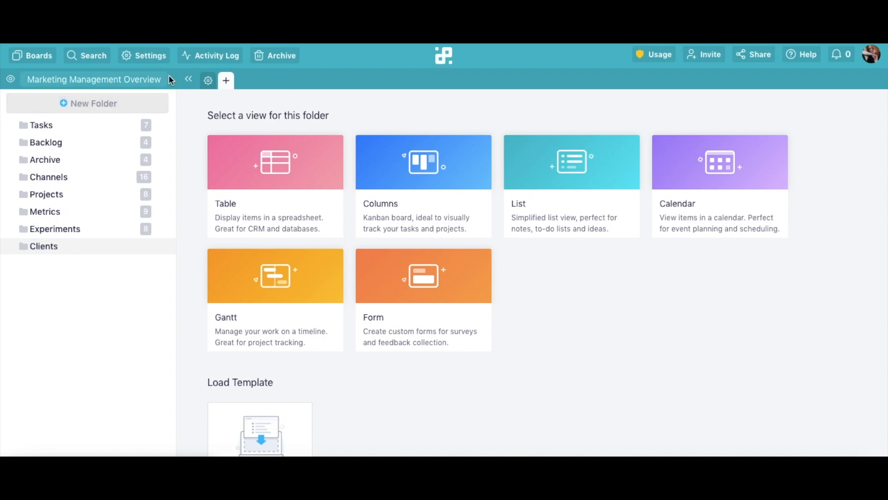
pyautogui.click(276, 162)
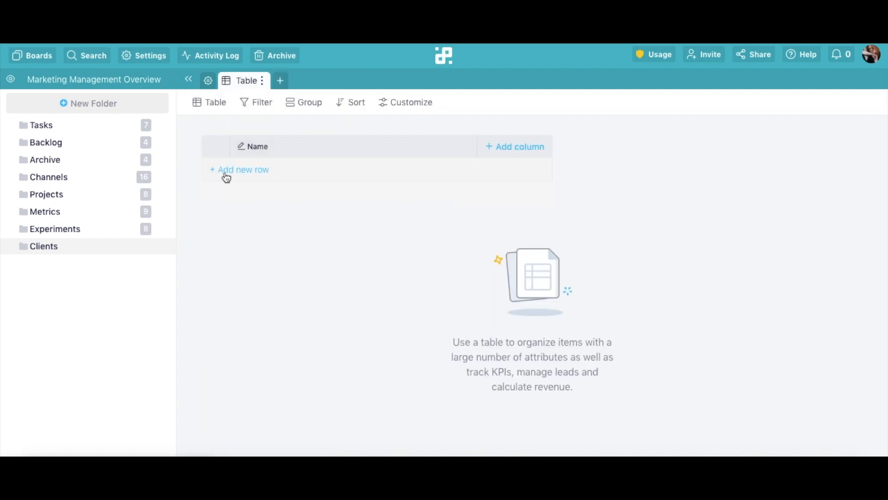
# - Add a first empty row to the Clients table
pyautogui.click(238, 169)
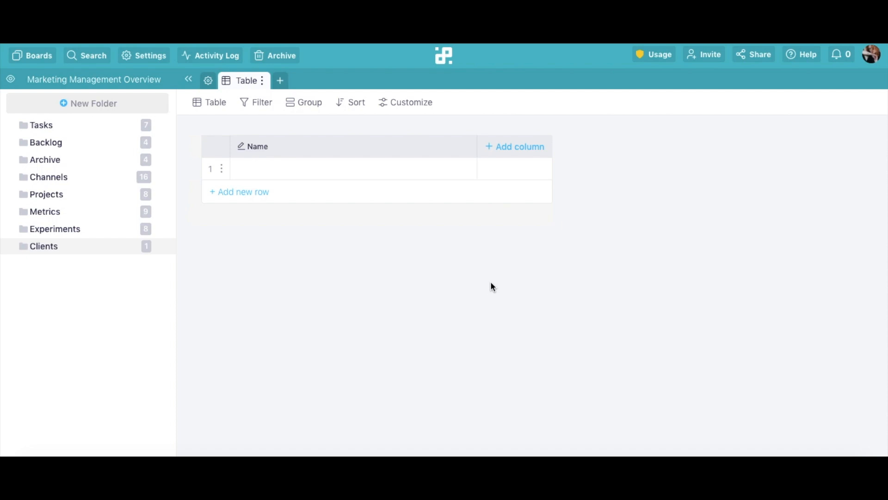
pyautogui.moveTo(283, 248)
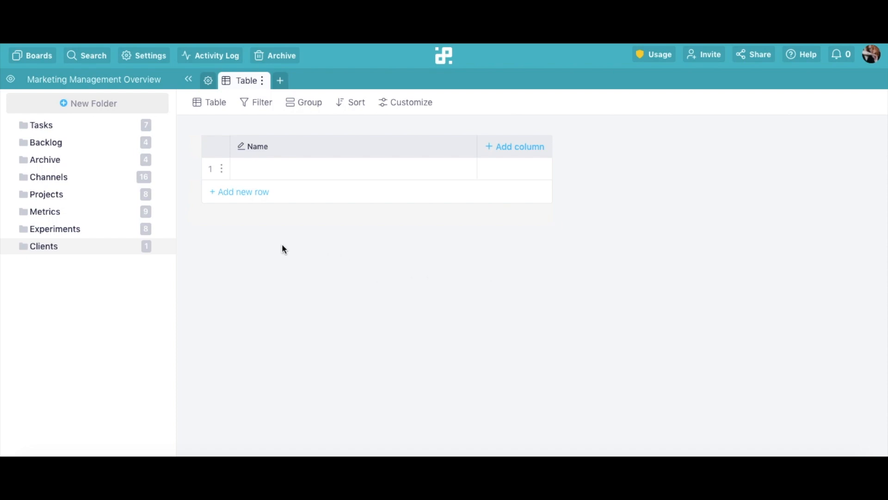
pyautogui.moveTo(67, 130)
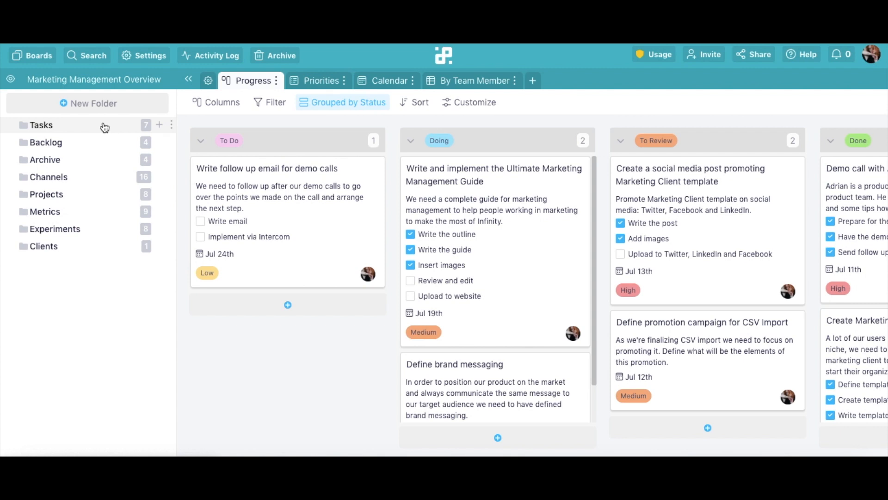
pyautogui.moveTo(168, 126)
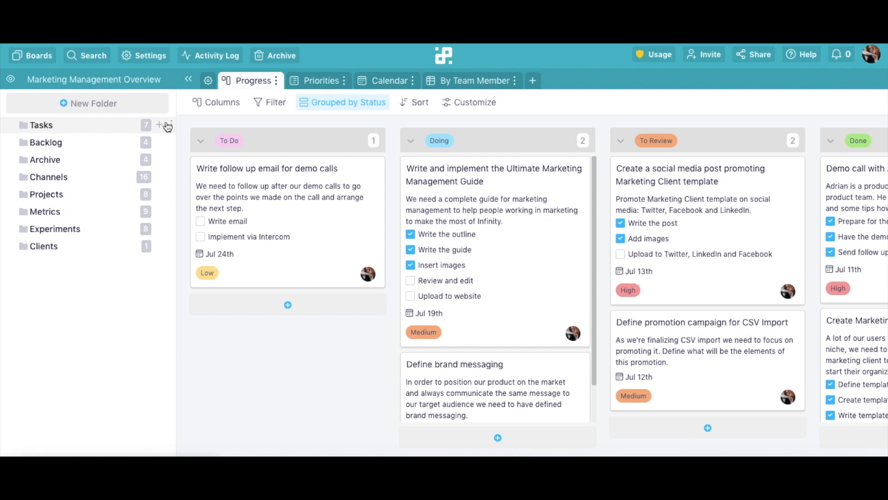
pyautogui.moveTo(163, 129)
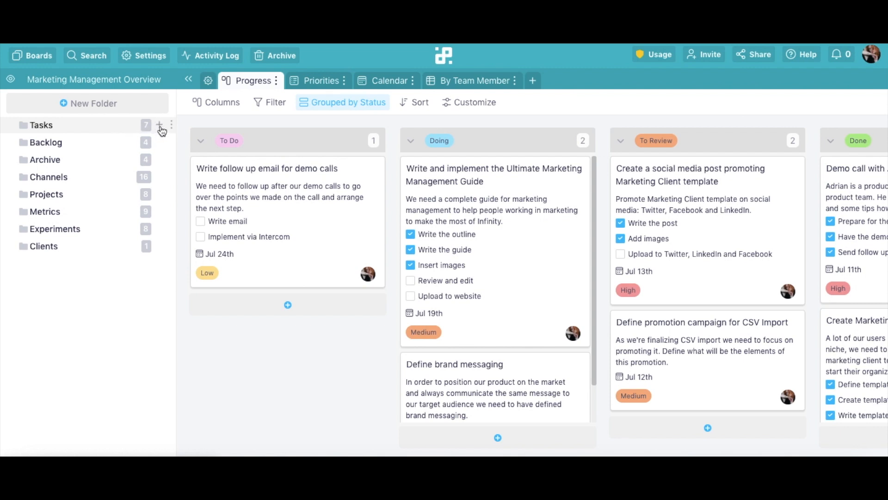
# - Create a Monday Tasks subfolder under Tasks with a Table view
pyautogui.click(159, 125)
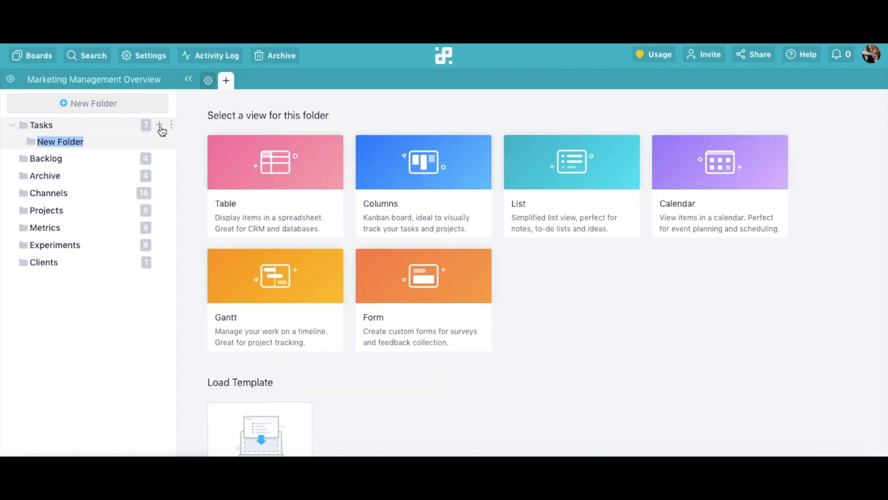
pyautogui.write('Monday T')
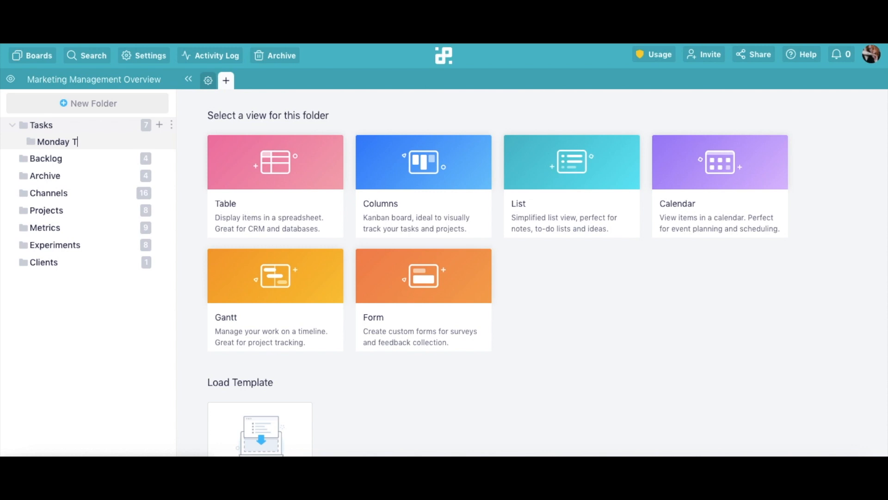
pyautogui.write('asks')
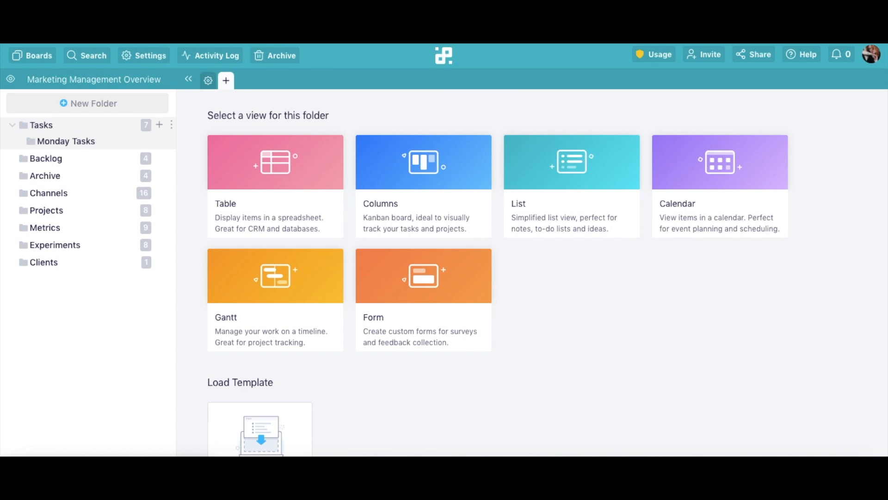
pyautogui.click(274, 161)
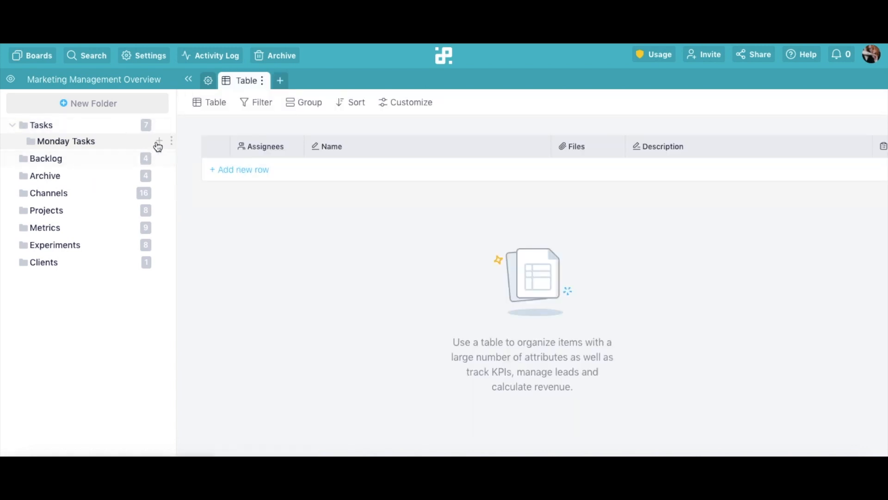
# - Start a second subfolder under Tasks named Tuesday Tasks
pyautogui.click(159, 145)
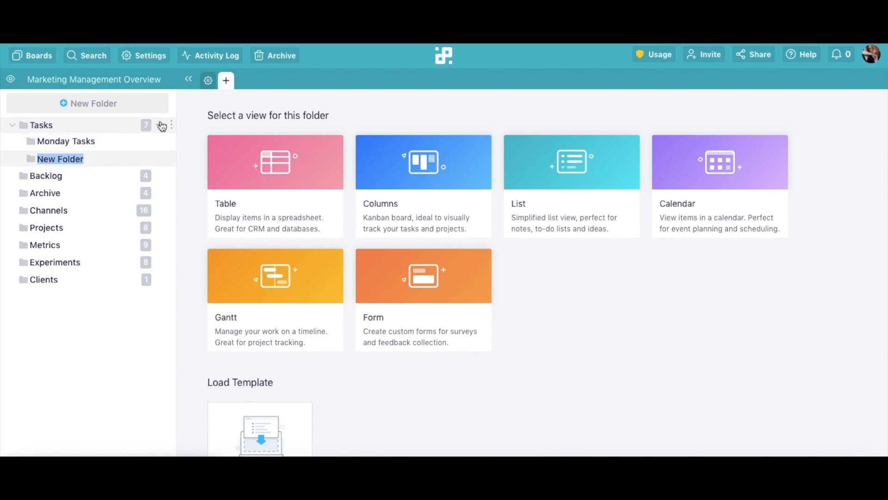
pyautogui.write('Tuesday Tasks')
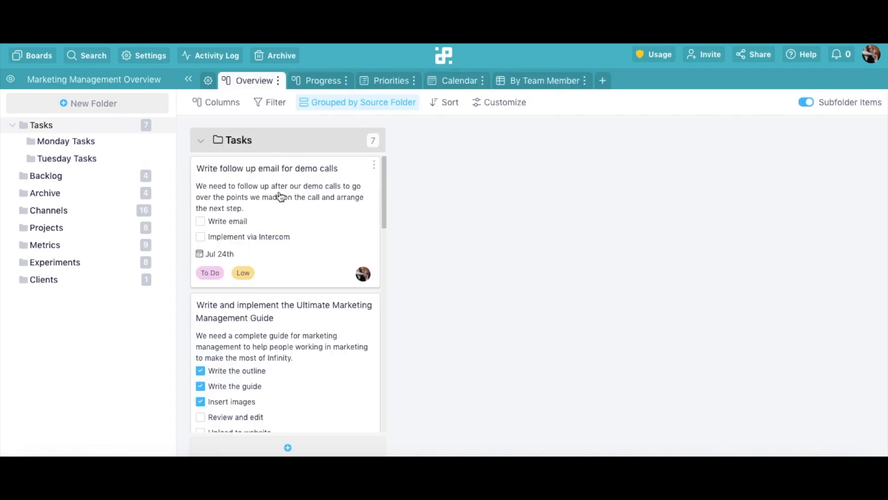
# - Put the follow-up email task into Monday Tasks, move Archive below Projects, and collapse the Tasks subfolders
pyautogui.click(65, 141)
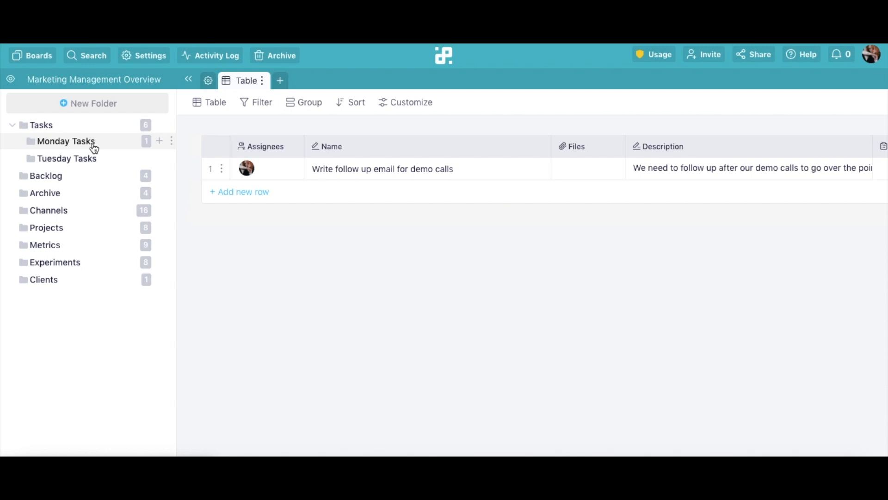
pyautogui.moveTo(44, 192); pyautogui.dragTo(54, 262)
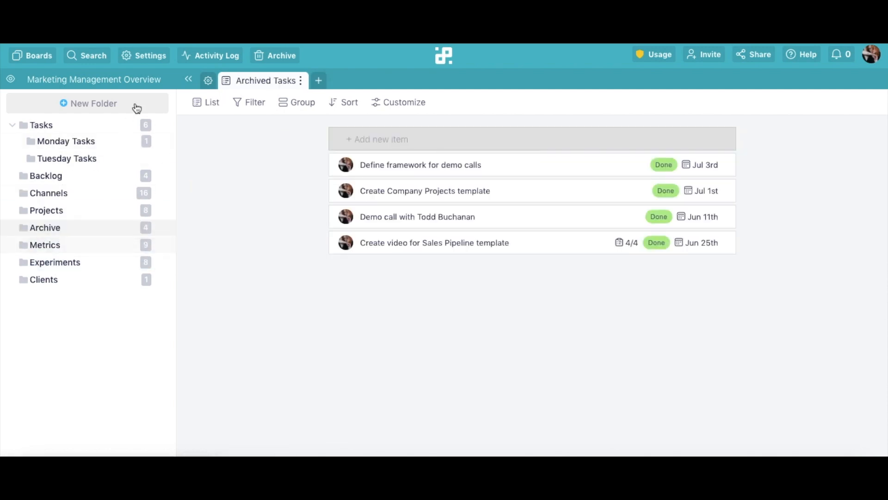
pyautogui.click(187, 79)
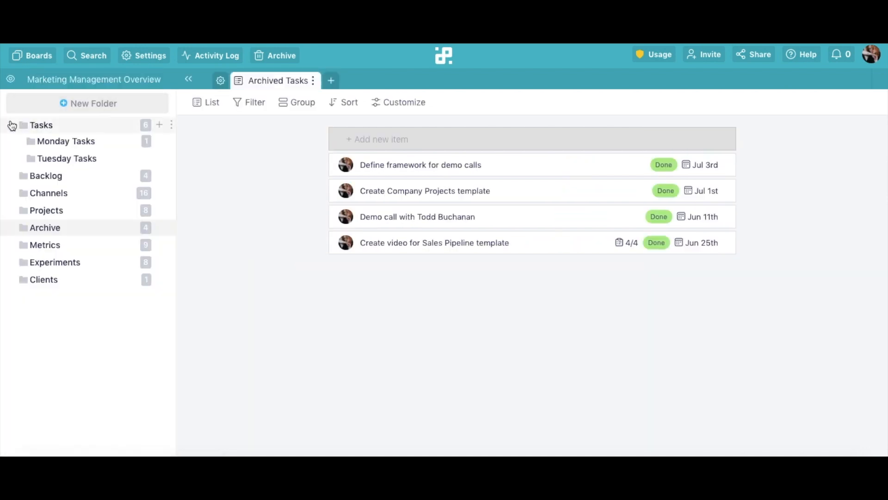
pyautogui.click(12, 125)
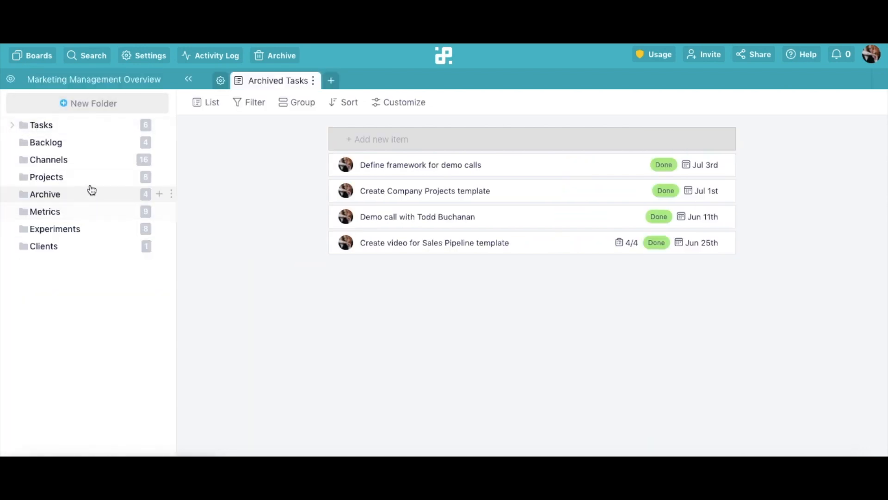
pyautogui.moveTo(172, 200)
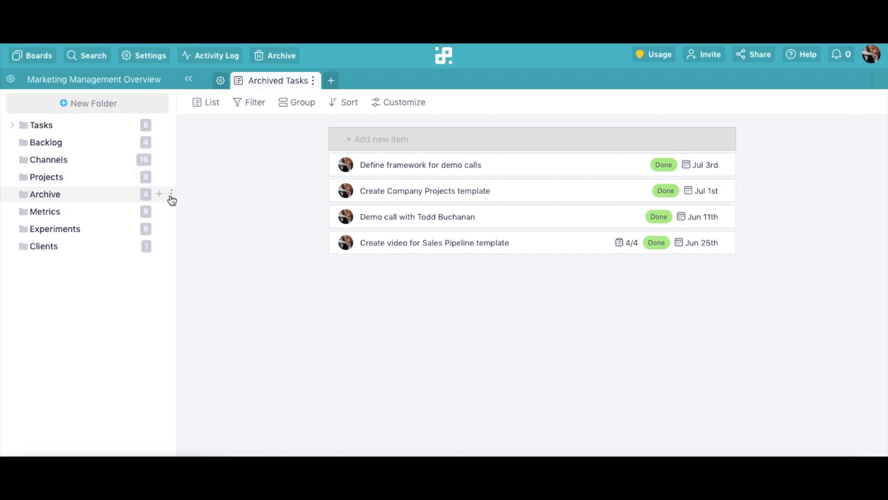
pyautogui.moveTo(175, 202)
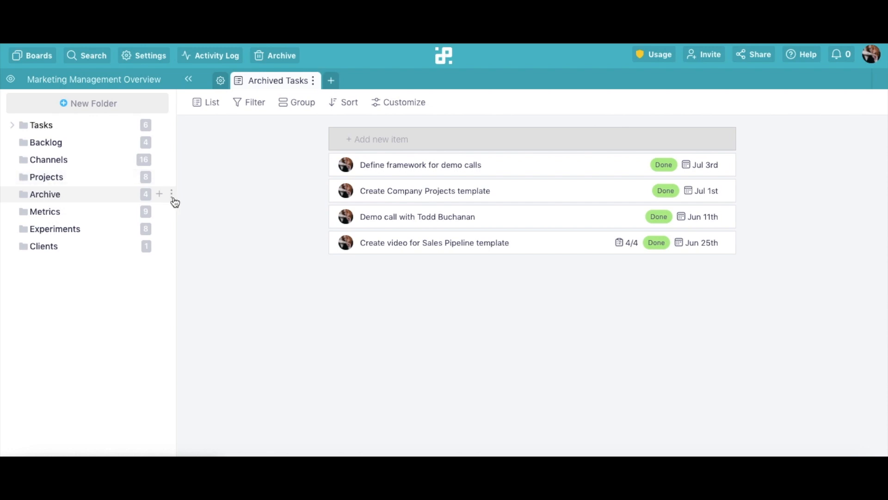
# - Show the three-dot actions menu for the Archive folder
pyautogui.click(172, 194)
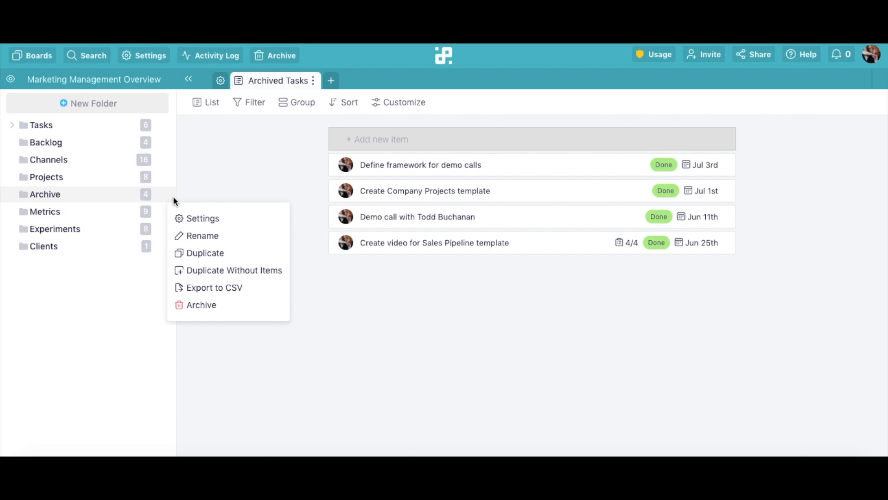
pyautogui.moveTo(213, 254)
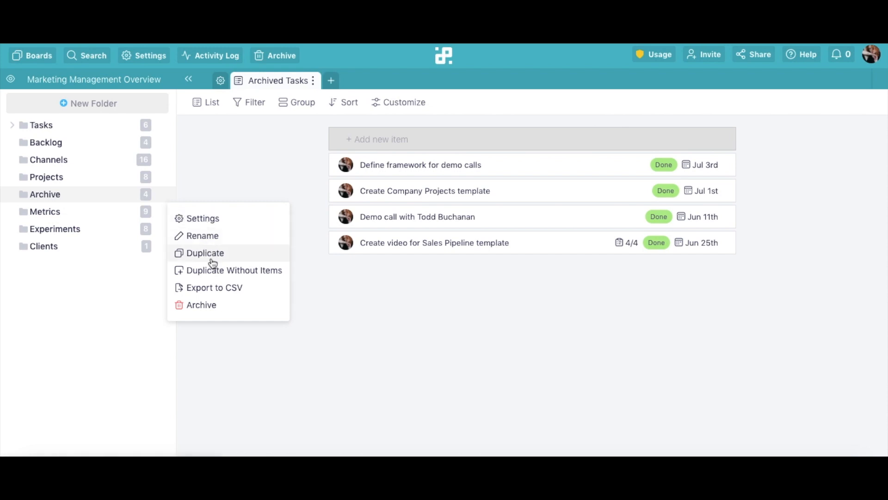
pyautogui.moveTo(214, 287)
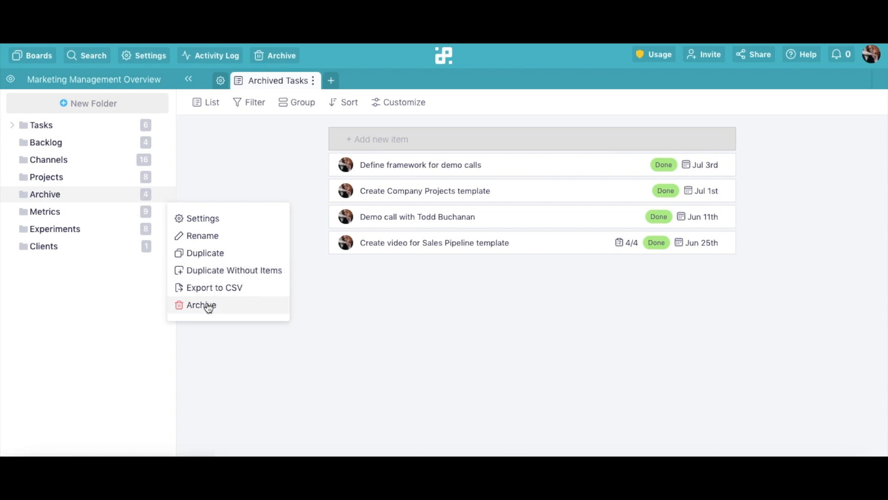
pyautogui.moveTo(202, 219)
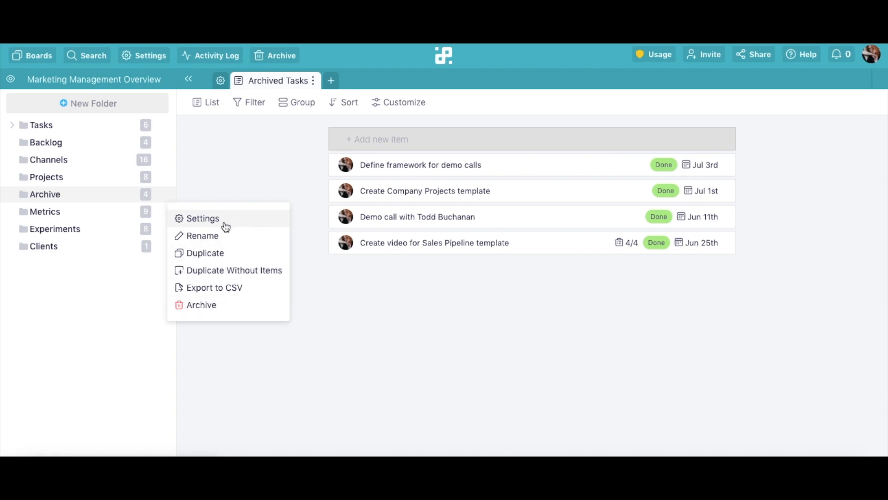
# - In the Archive folder's settings, change its colour to purple and close the dialog
pyautogui.click(202, 218)
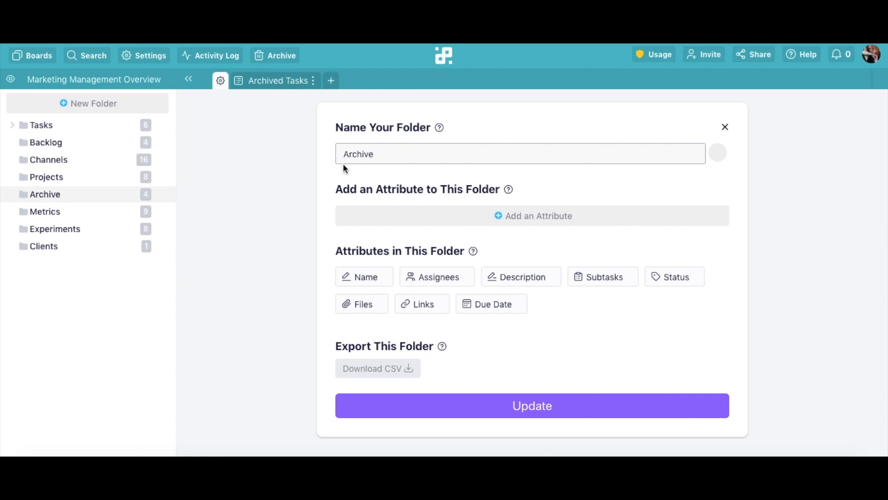
pyautogui.moveTo(724, 154)
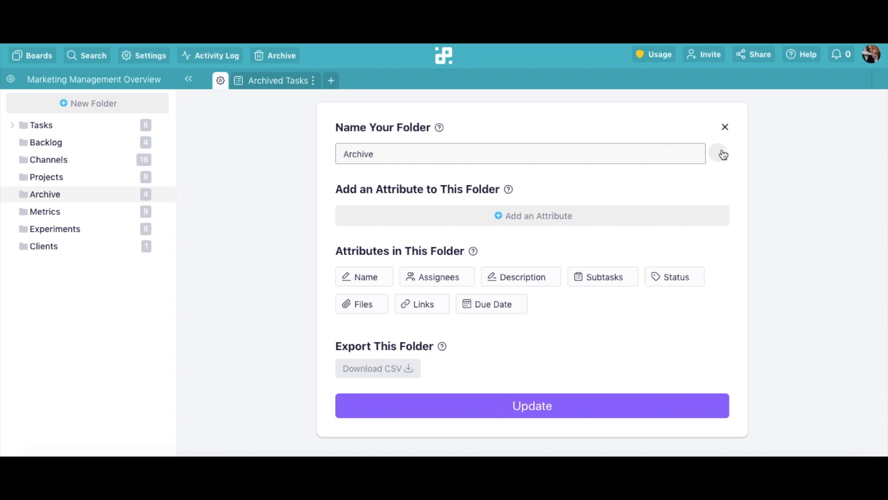
pyautogui.click(717, 152)
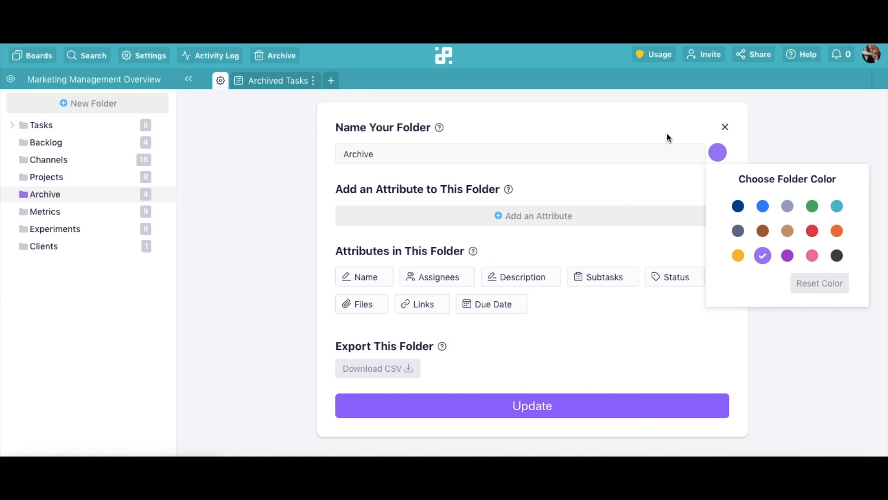
pyautogui.click(659, 325)
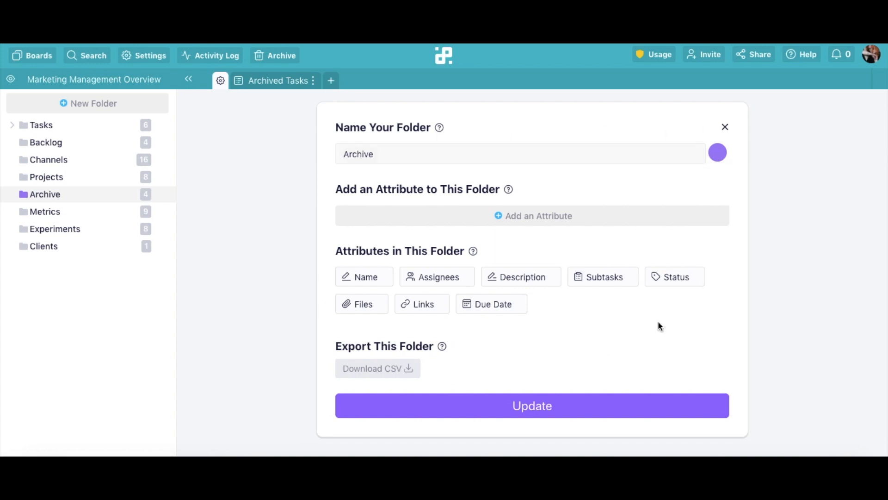
pyautogui.moveTo(727, 136)
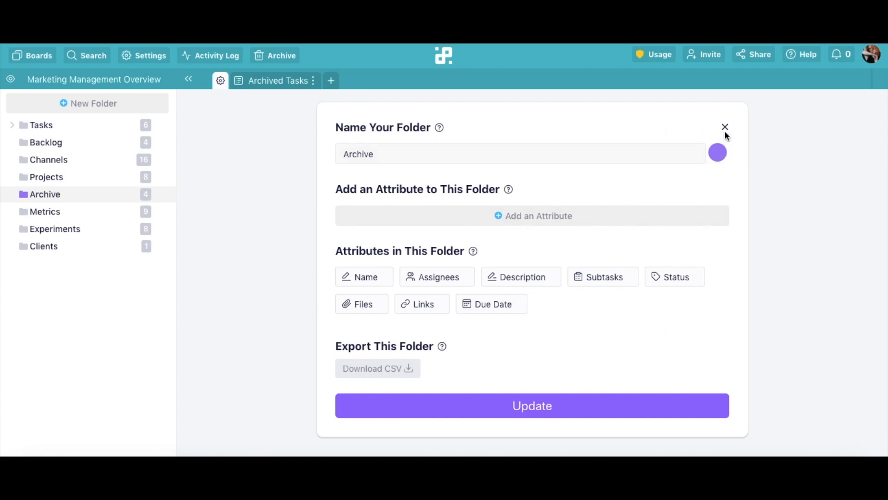
pyautogui.click(725, 127)
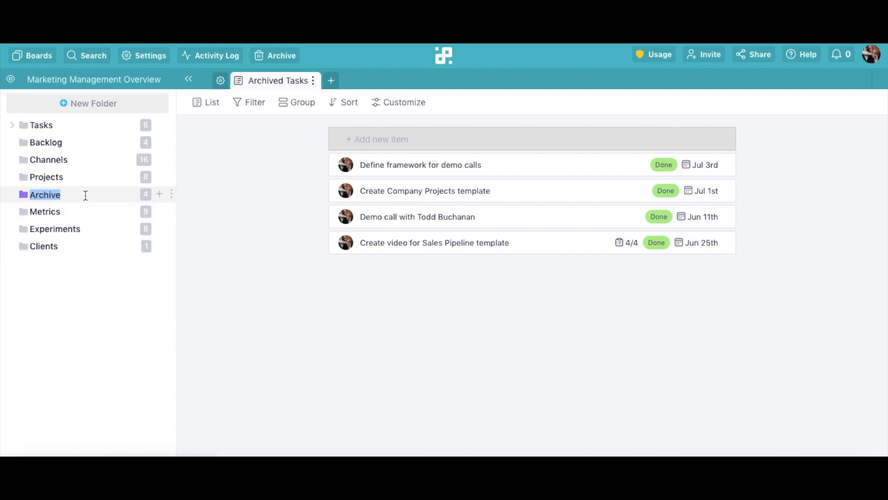
# - Show the actions menu for the now-purple Archive folder again
pyautogui.click(171, 193)
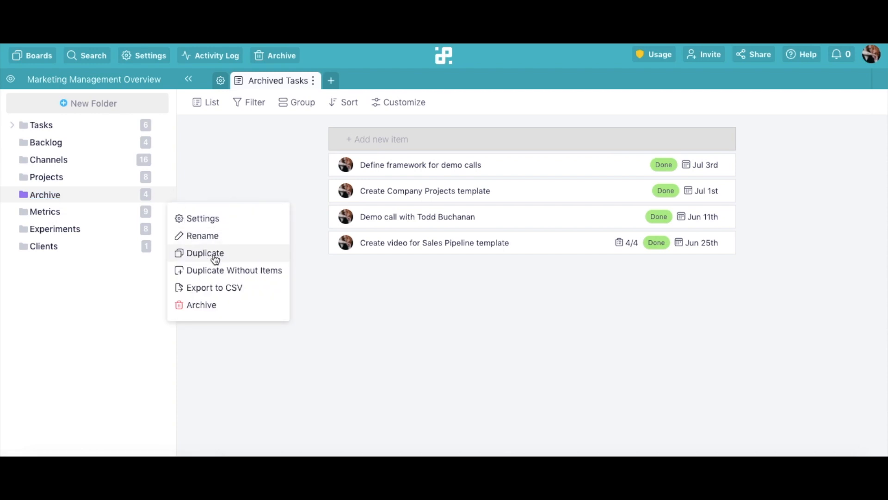
pyautogui.moveTo(208, 258)
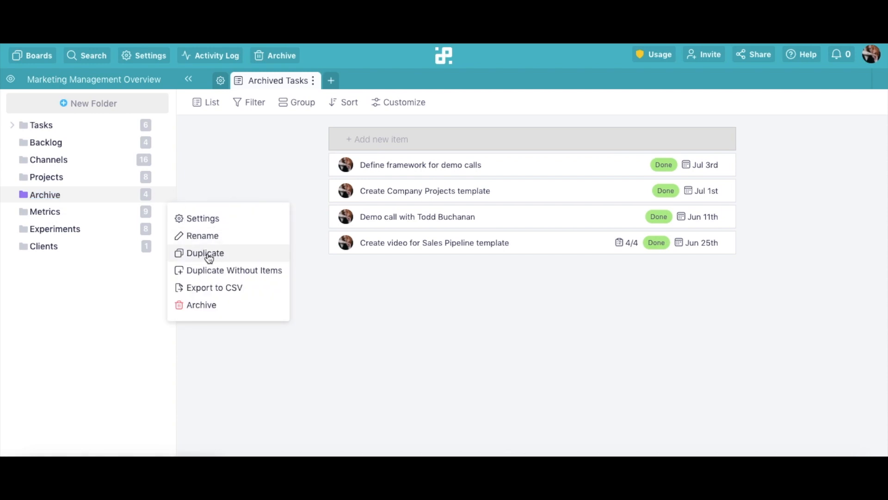
pyautogui.moveTo(227, 274)
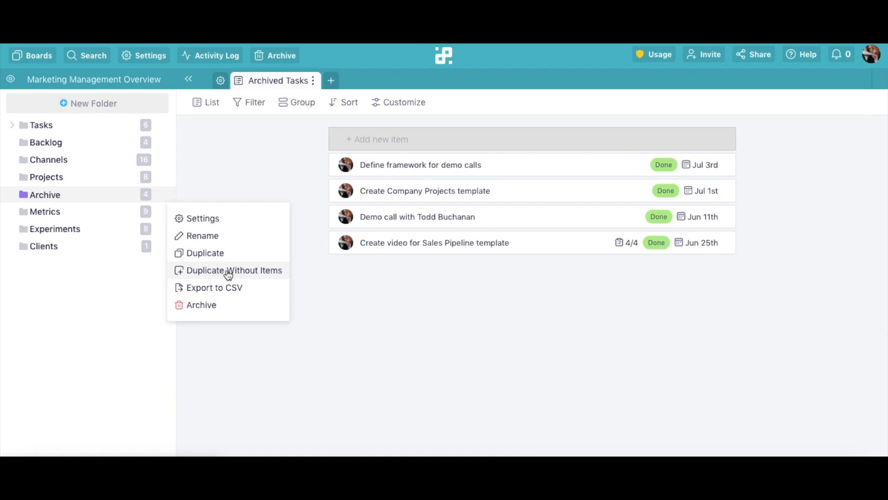
pyautogui.moveTo(263, 291)
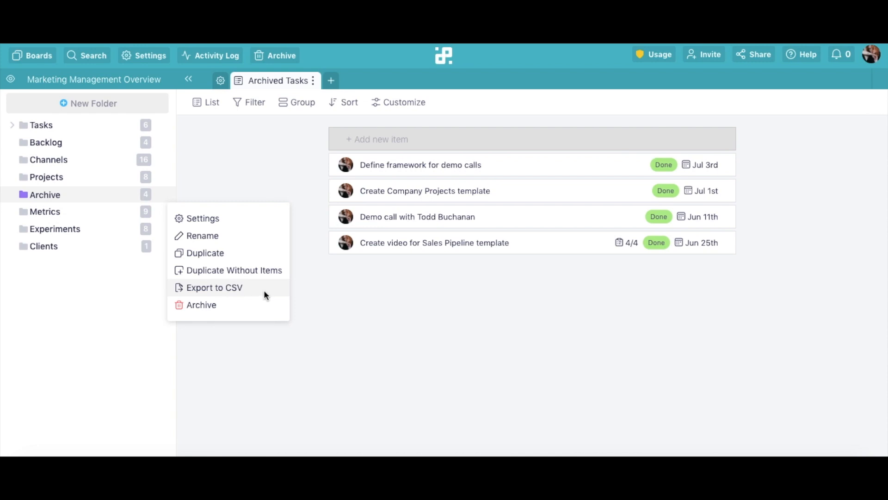
pyautogui.moveTo(269, 292)
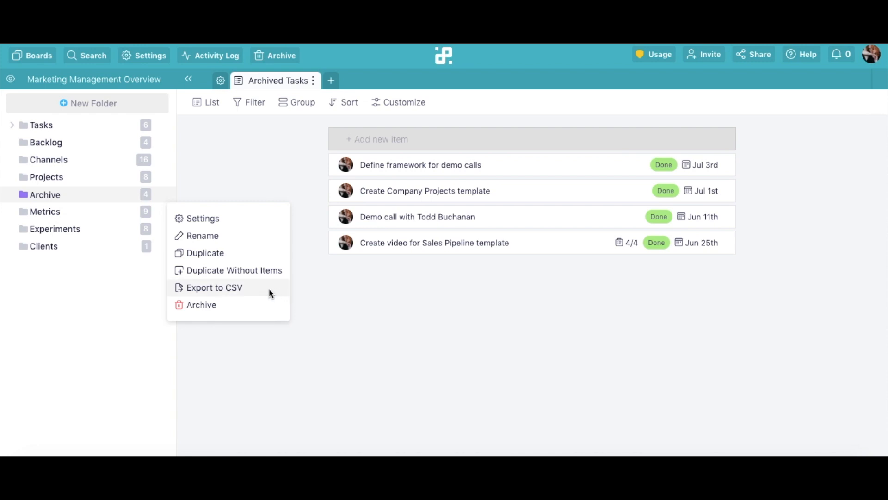
pyautogui.moveTo(200, 304)
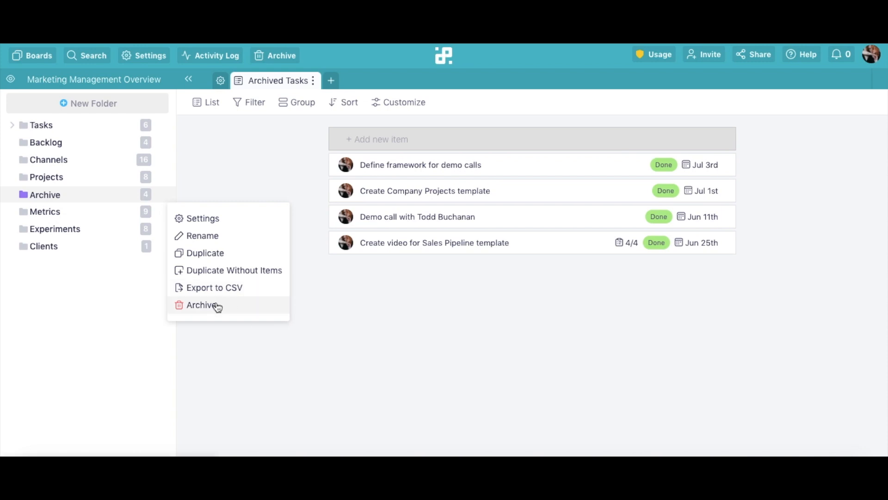
# - Archive the Archive folder and confirm it appears in the archived Folders list
pyautogui.click(202, 304)
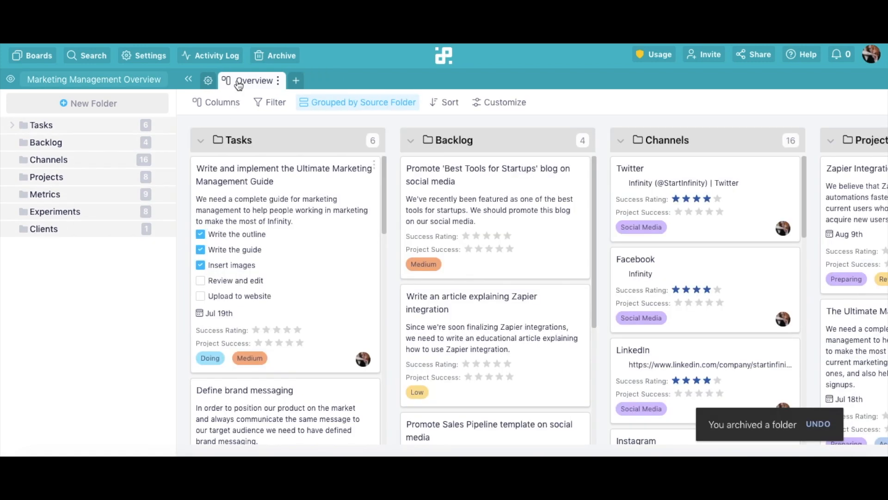
pyautogui.click(275, 55)
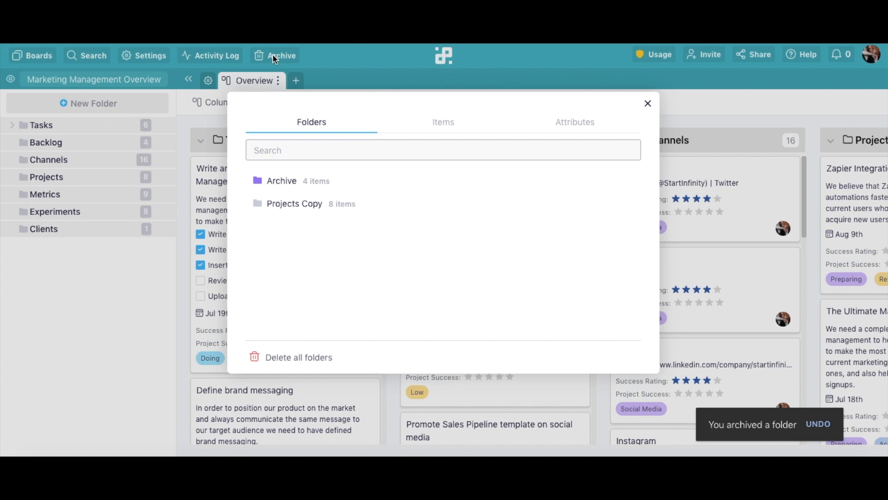
pyautogui.moveTo(323, 180)
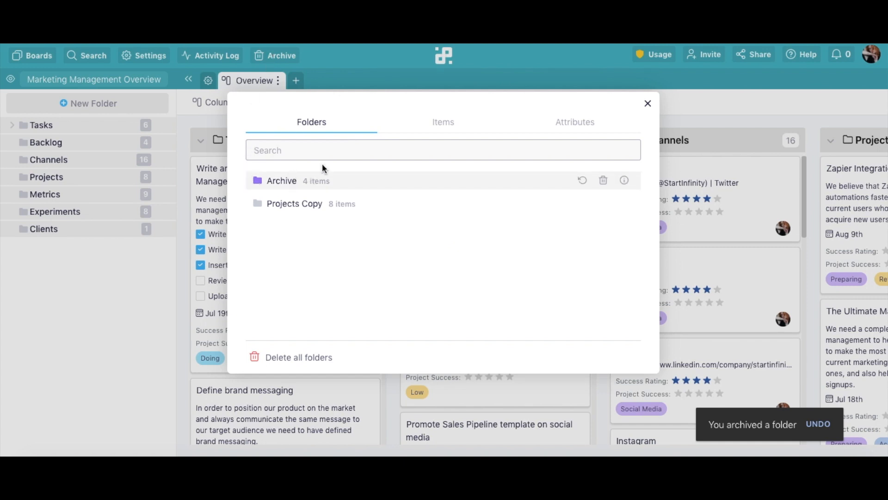
pyautogui.moveTo(582, 180)
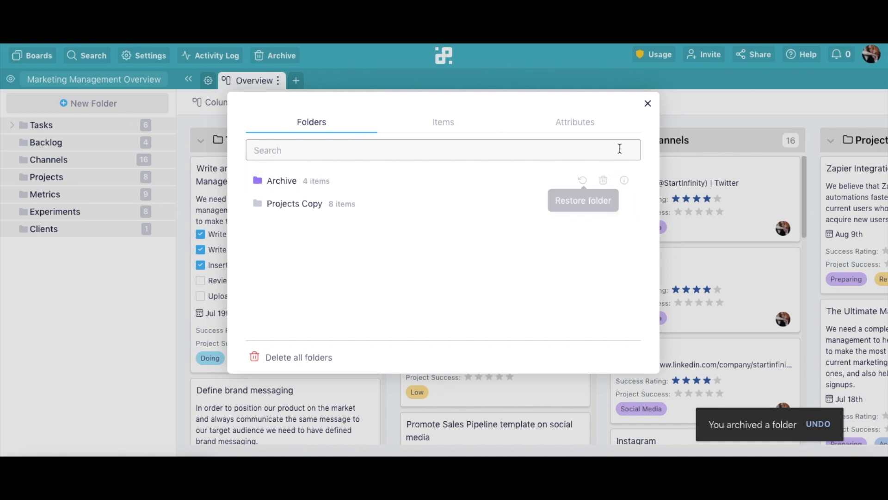
pyautogui.click(647, 103)
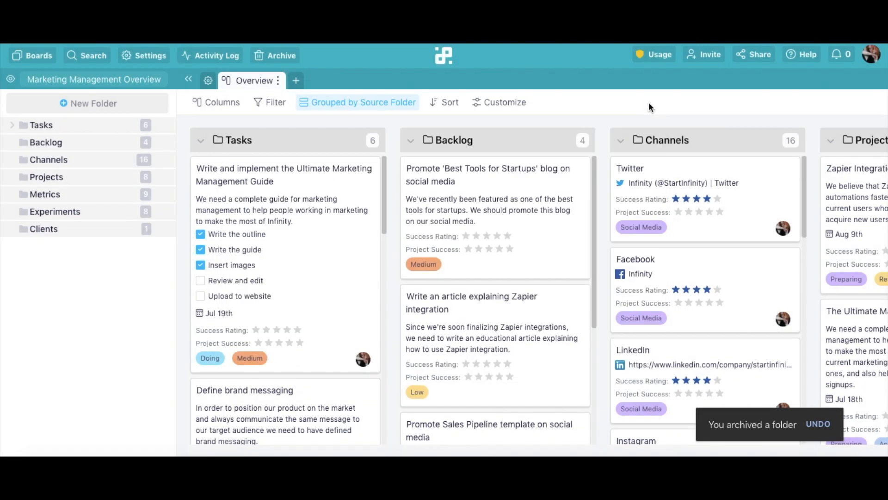